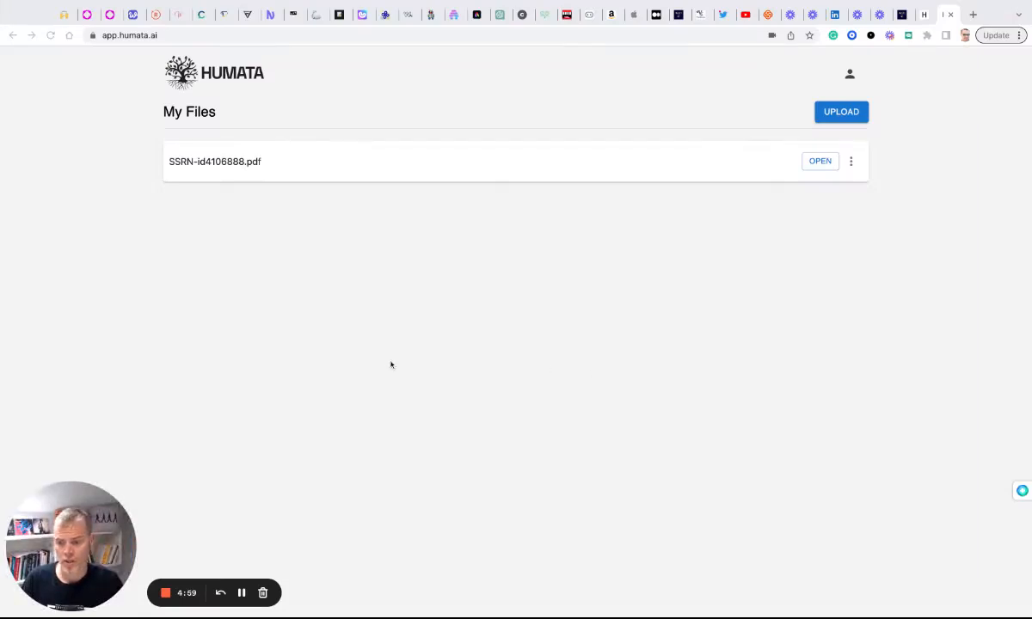
pyautogui.moveTo(265, 301)
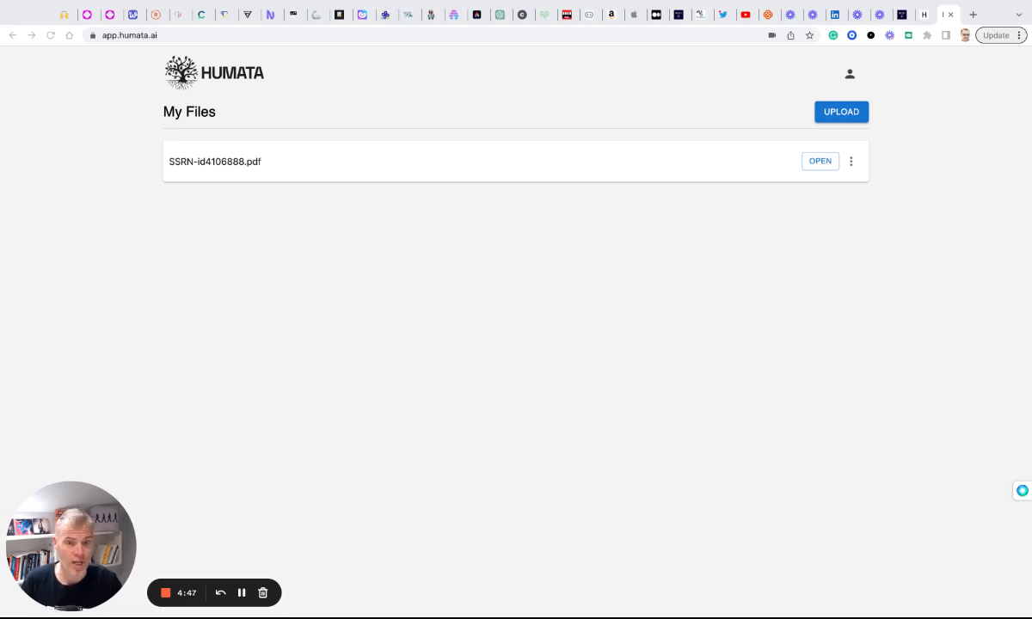
pyautogui.moveTo(332, 212)
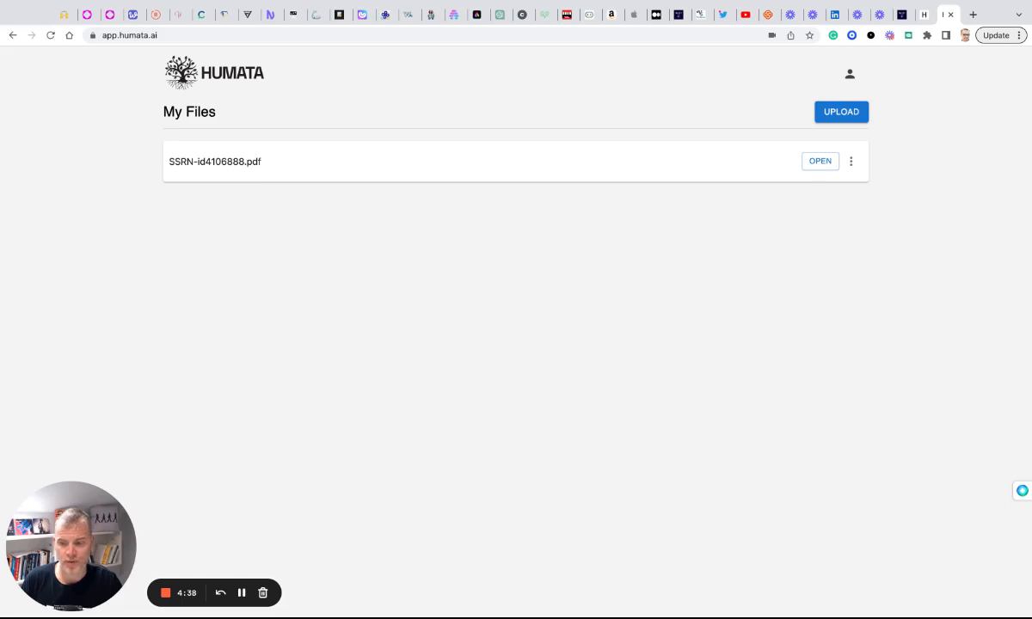
# Open SSRN-id4106888.pdf, the law firm inclusion and lawyer well-being paper, beside the chat.
pyautogui.click(819, 161)
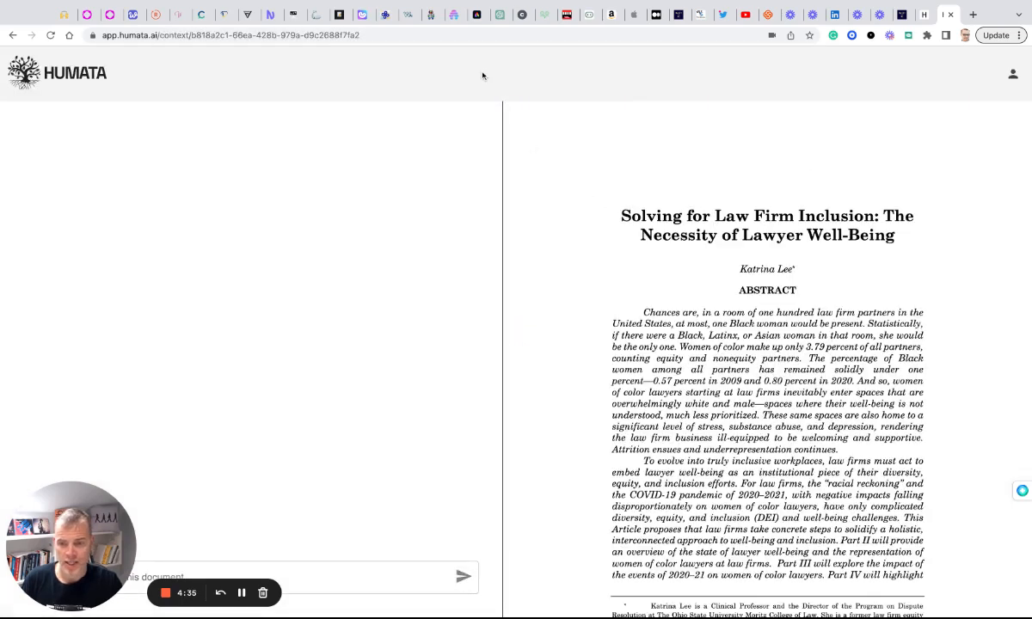
pyautogui.moveTo(736, 291)
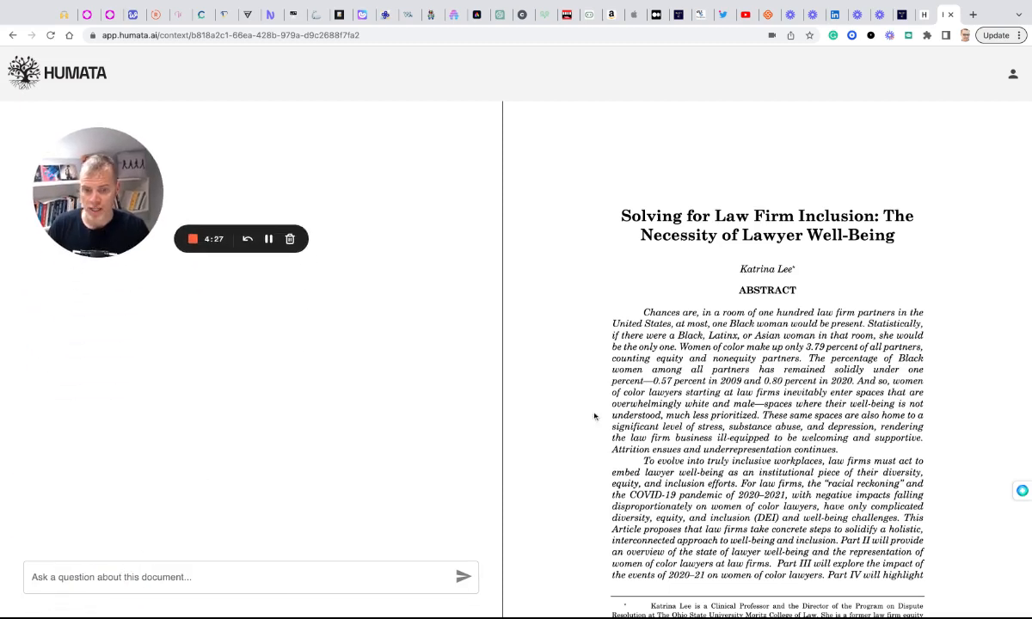
# Ask Humata to generate a list of questions to test students on this paper.
pyautogui.click(249, 577)
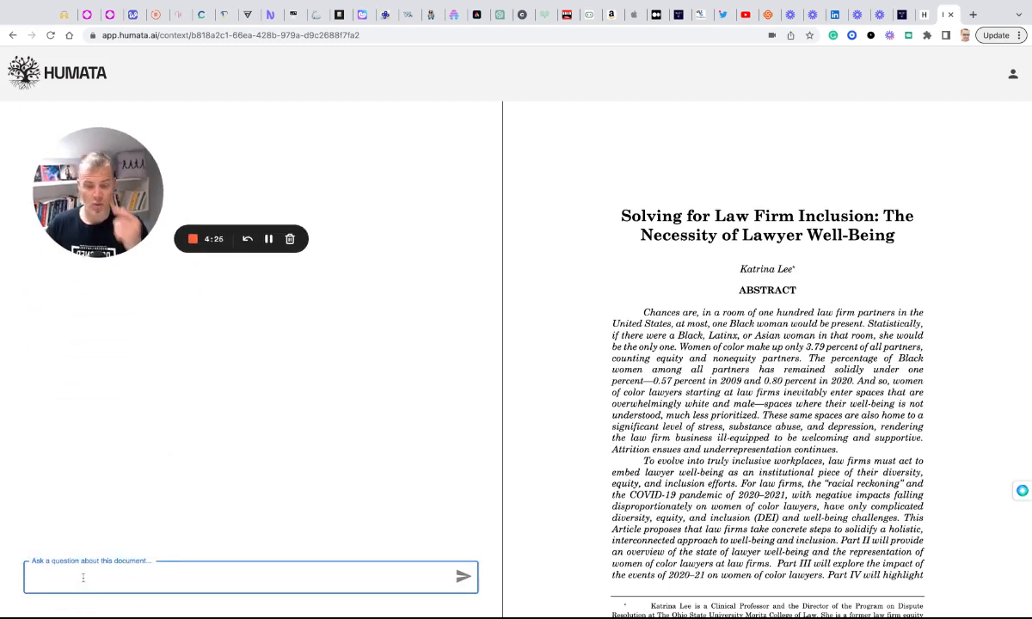
pyautogui.write('G')
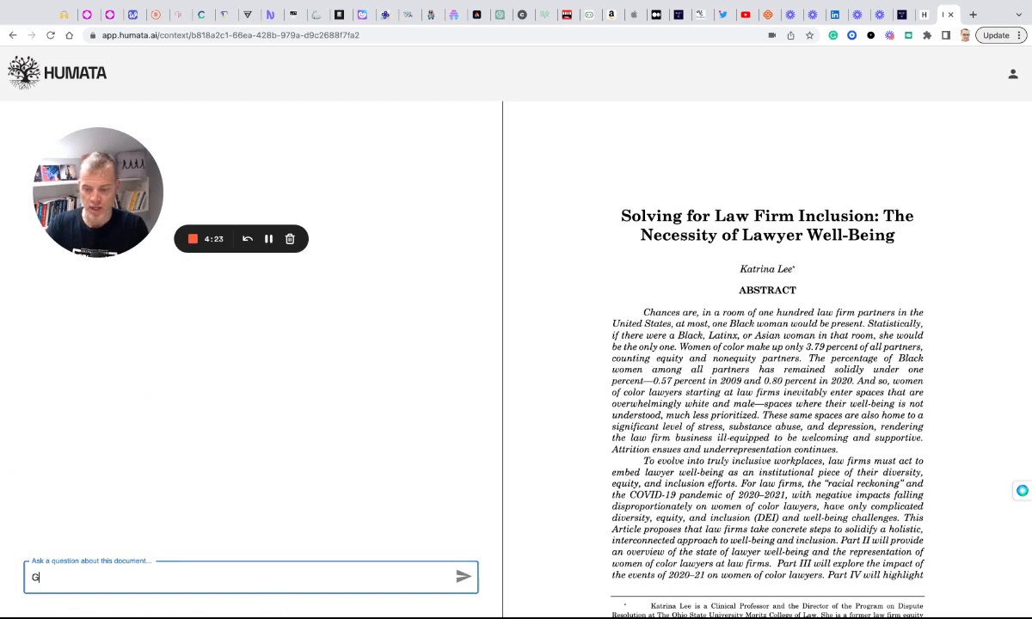
pyautogui.write('enerate a (')
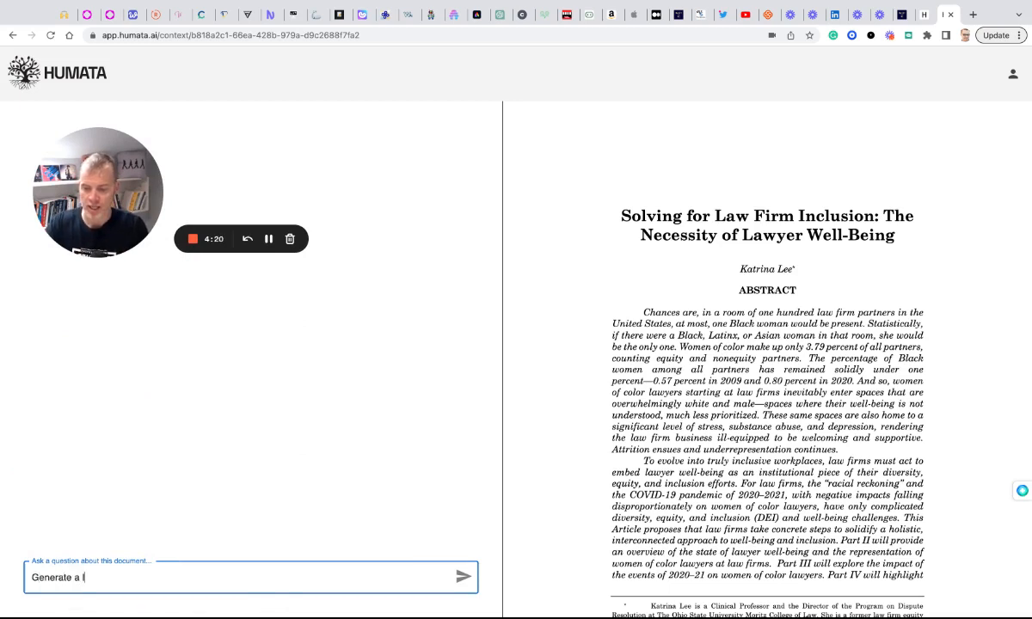
pyautogui.write('list of questions')
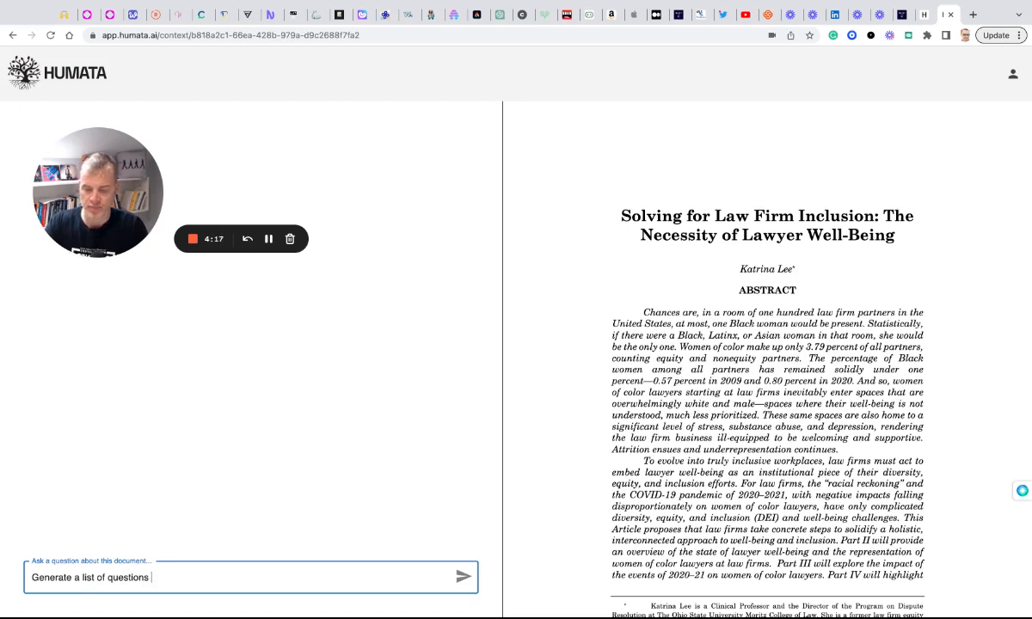
pyautogui.write('that')
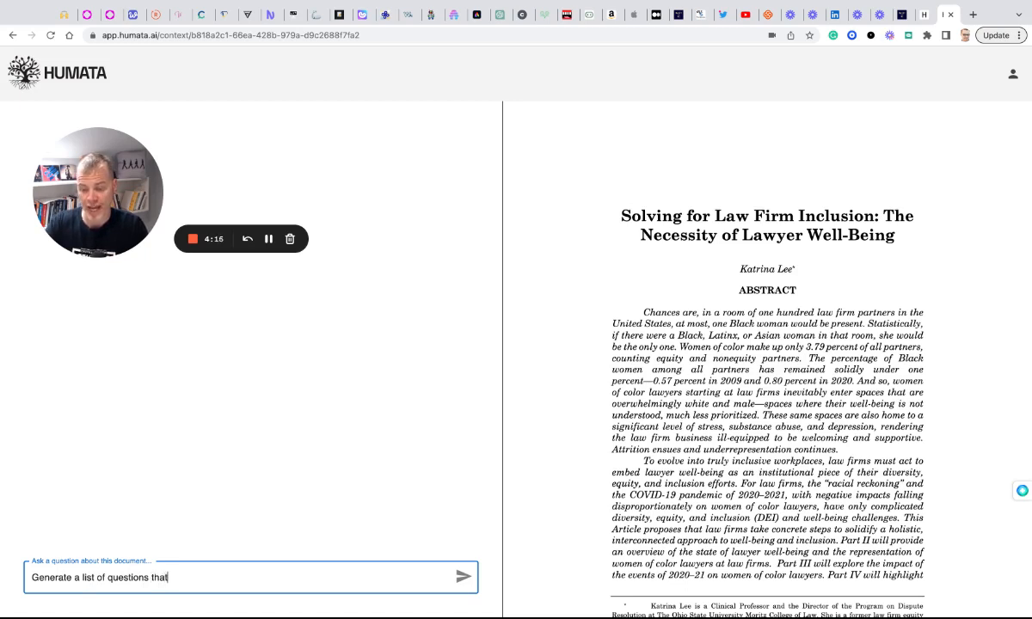
pyautogui.write('I could')
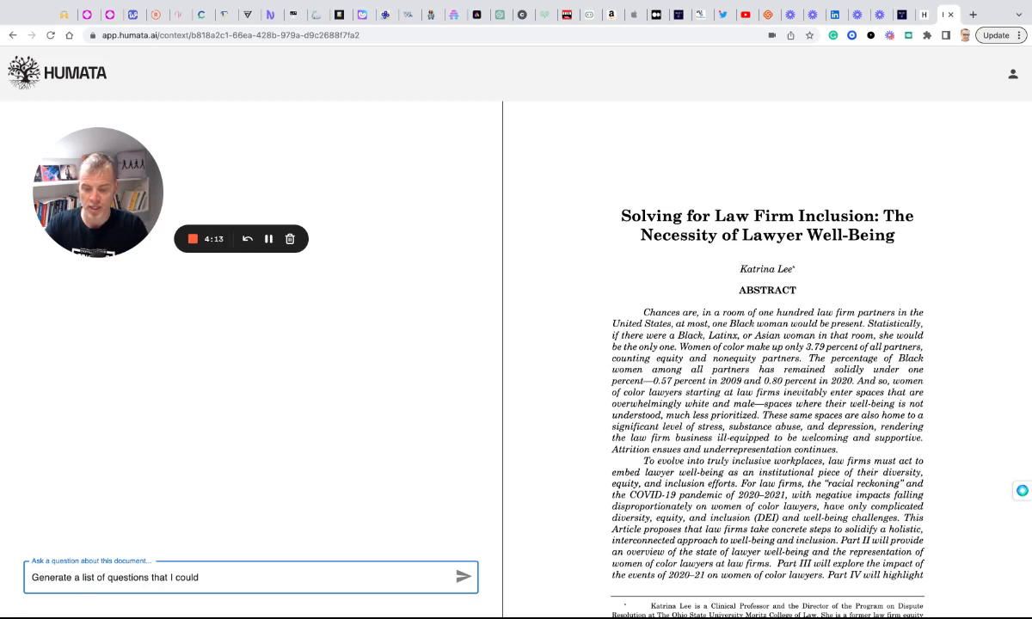
pyautogui.write('test students')
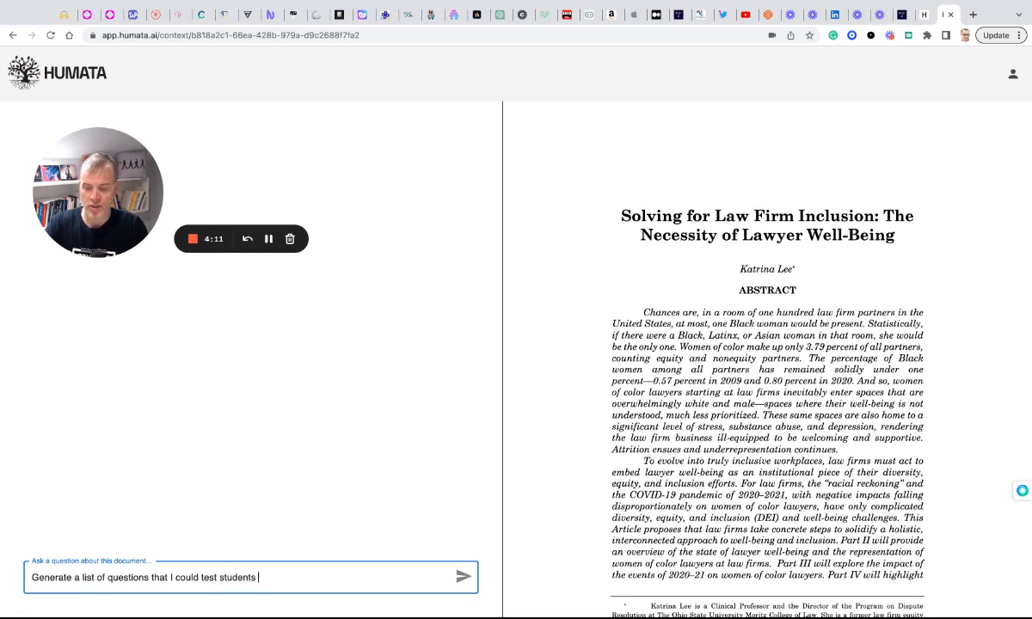
pyautogui.write('on')
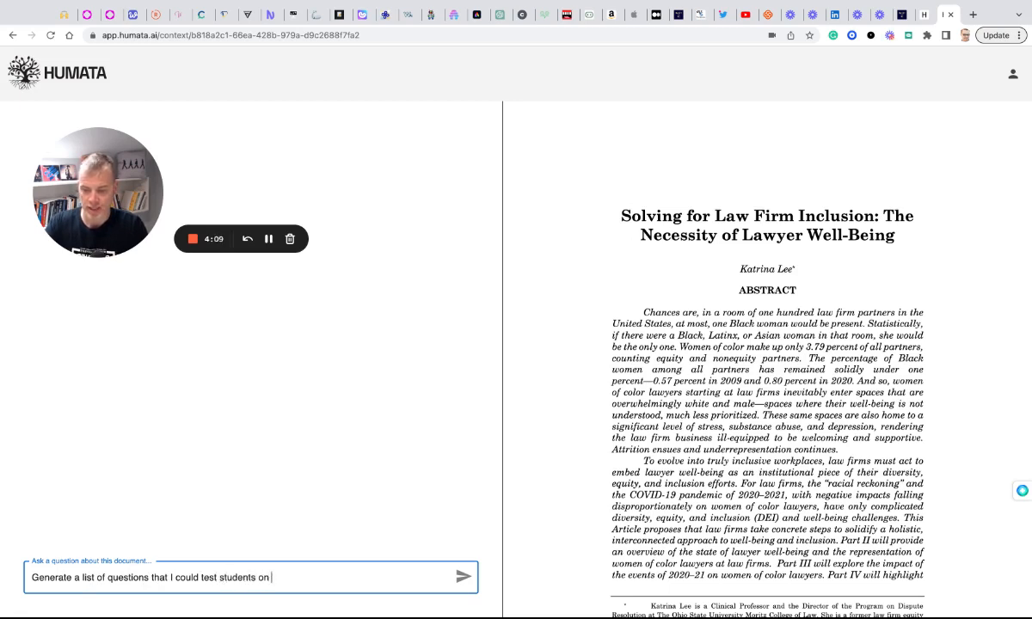
pyautogui.write('about this paper')
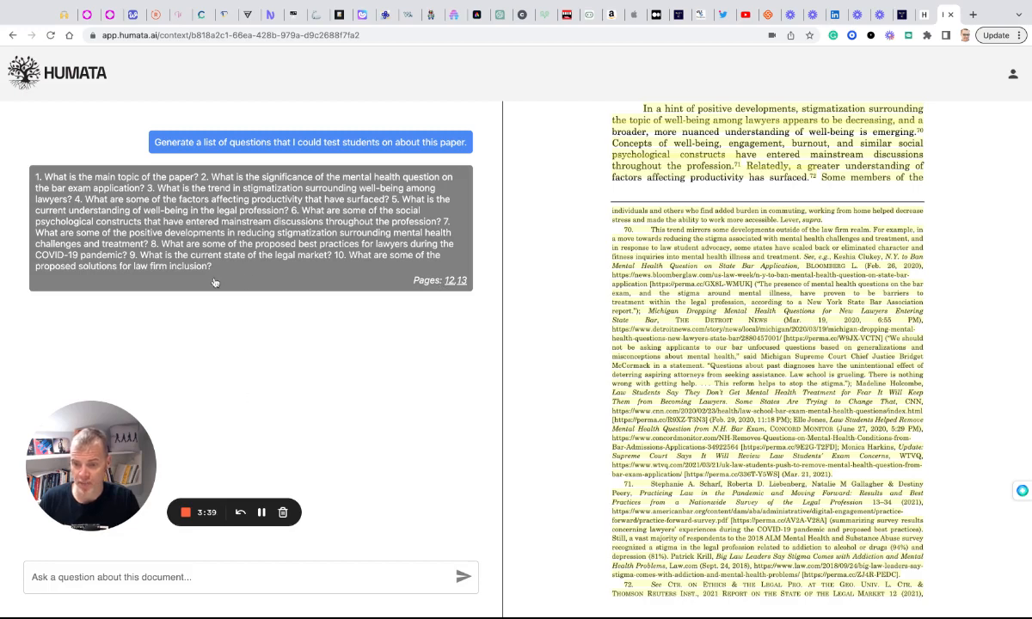
pyautogui.moveTo(218, 411)
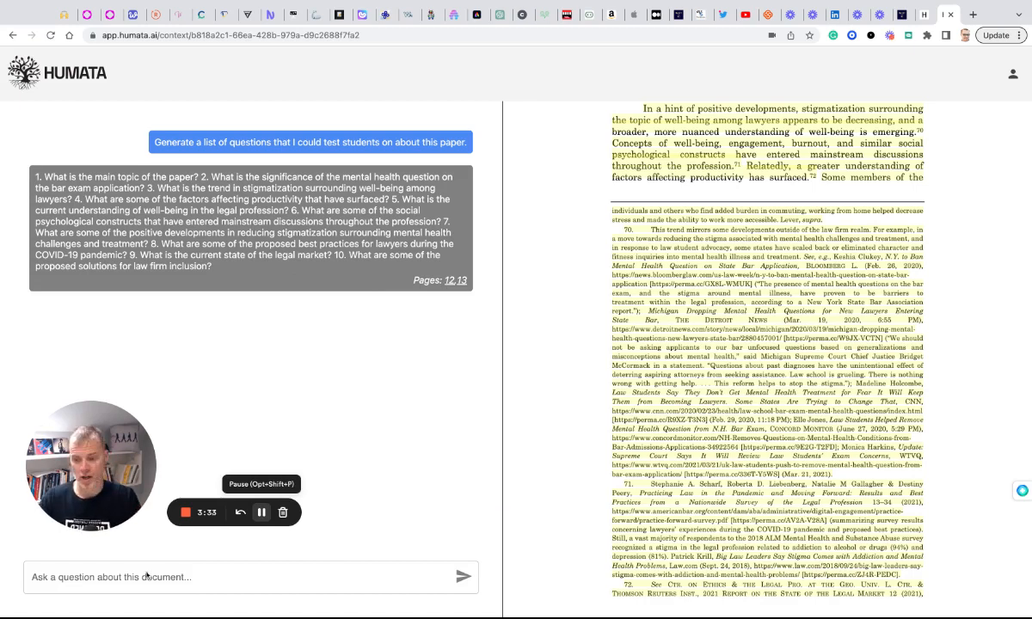
# Ask what key learnings from this paper to remember and share with law students.
pyautogui.click(248, 577)
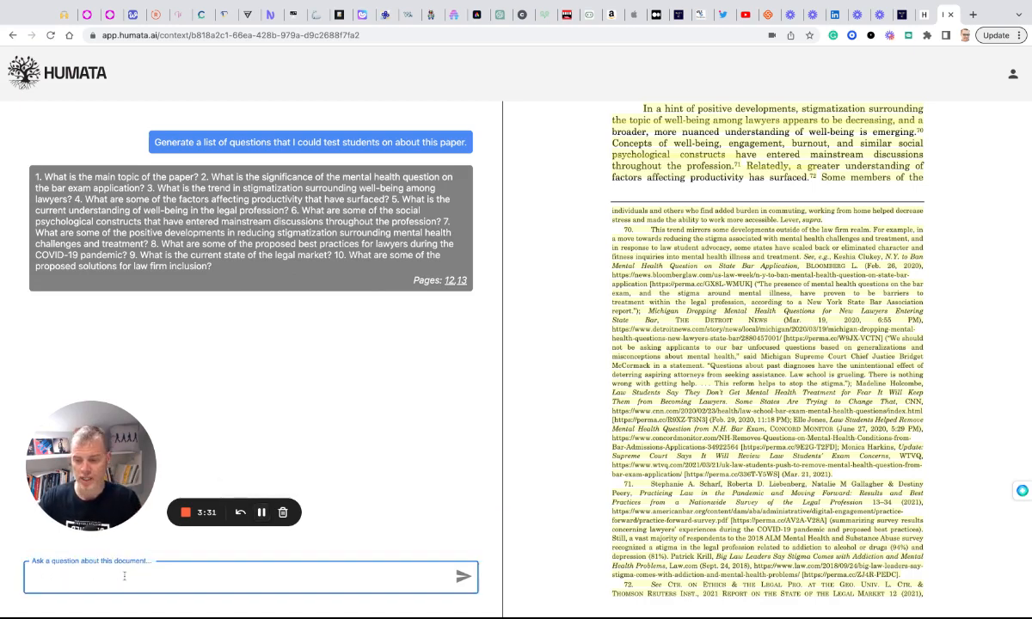
pyautogui.write('What are the')
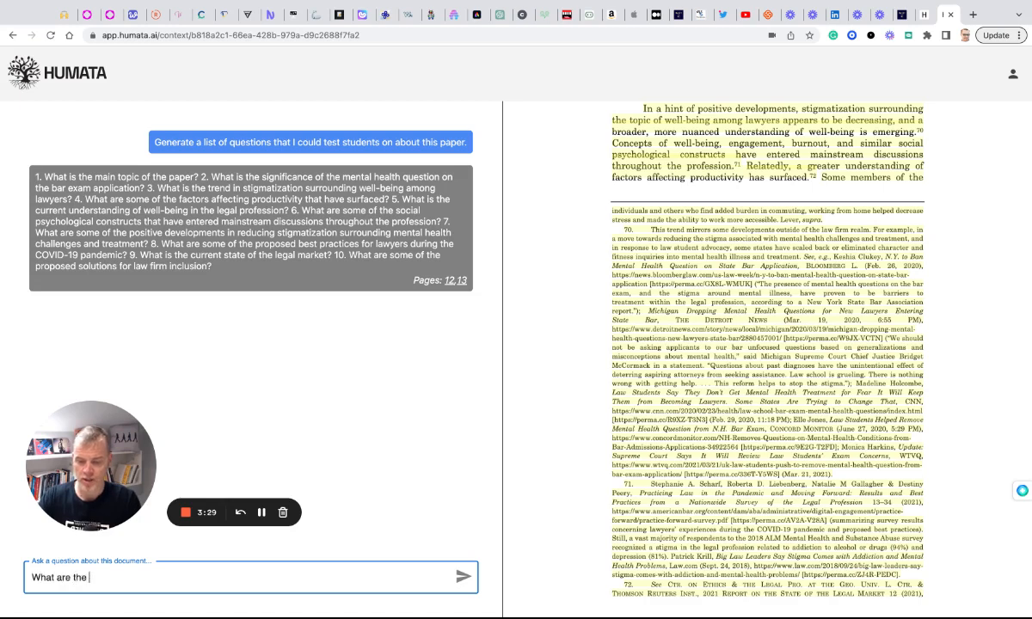
pyautogui.write('key learnings')
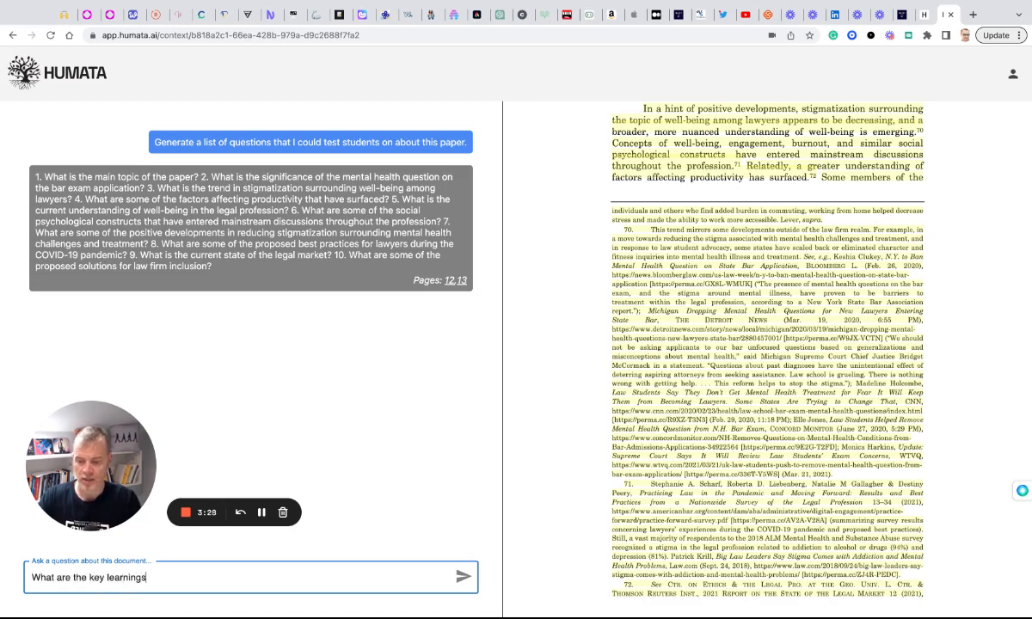
pyautogui.write('I should')
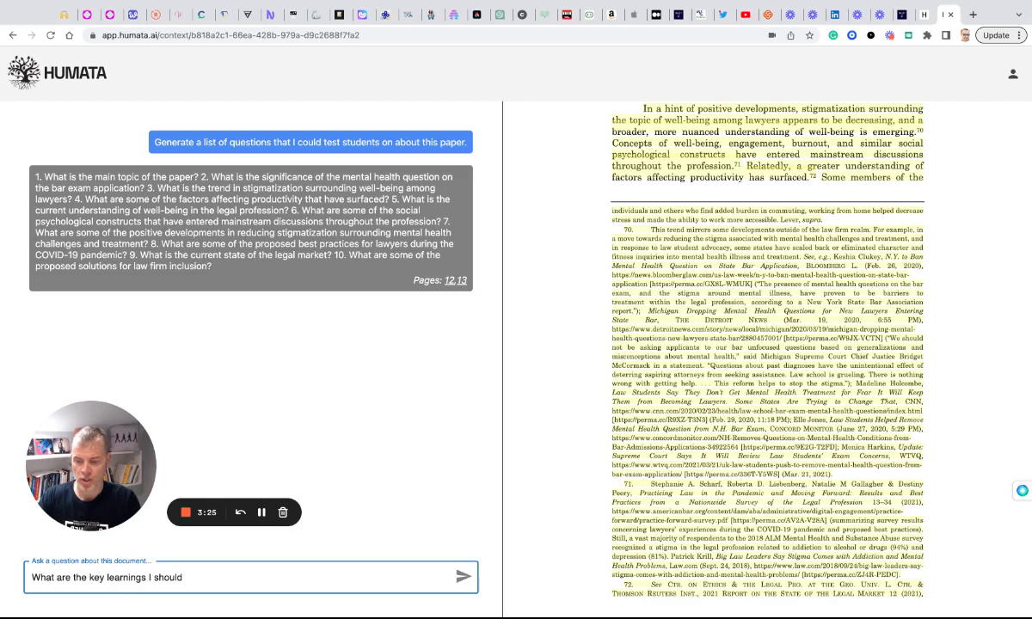
pyautogui.write('rememebr from this paper')
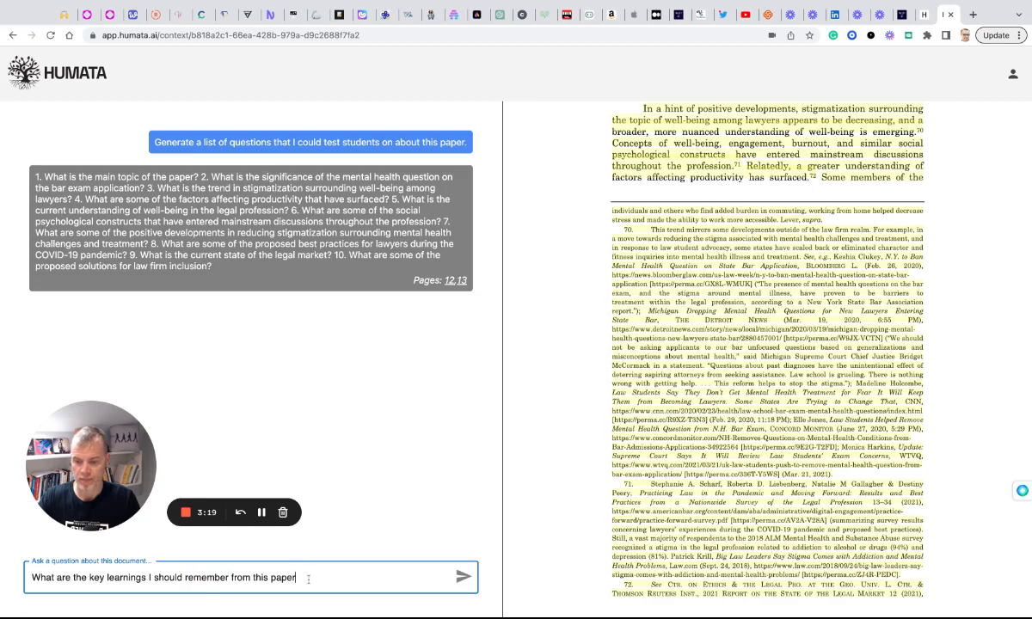
pyautogui.write('that i can')
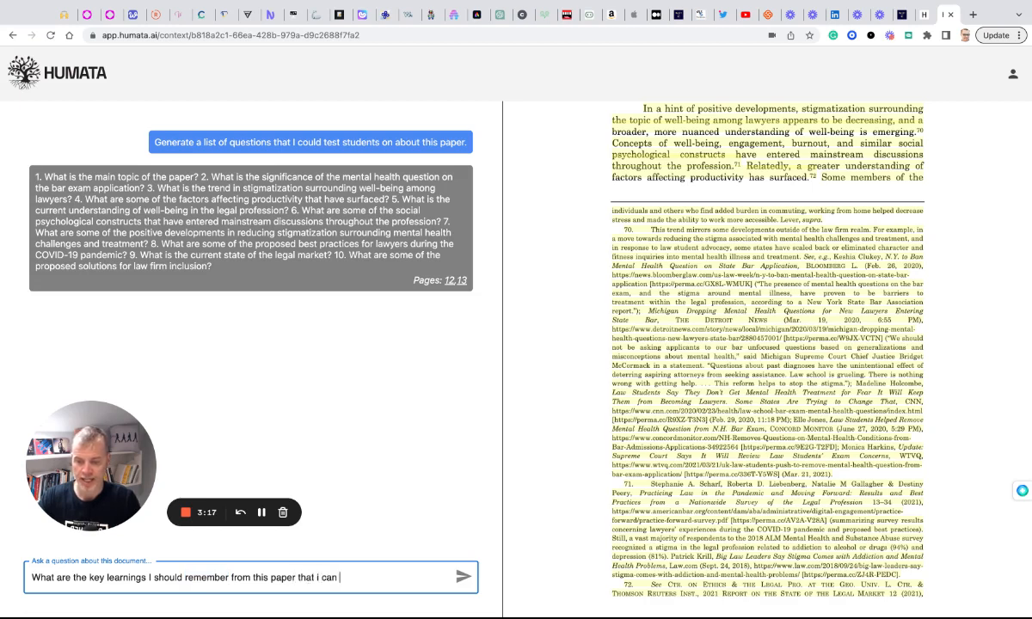
pyautogui.write('share with')
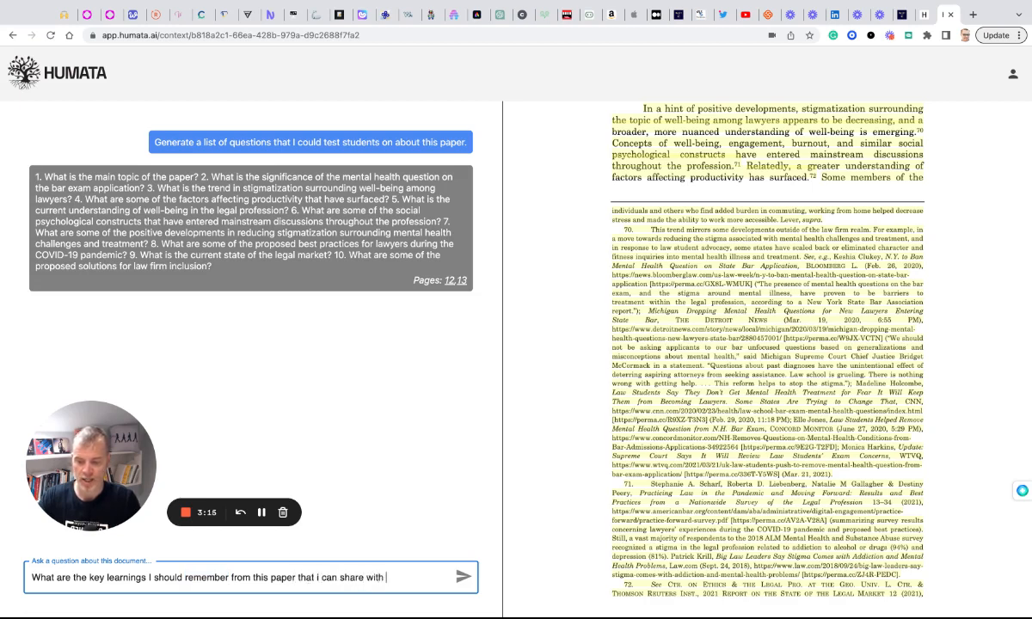
pyautogui.write('the law students')
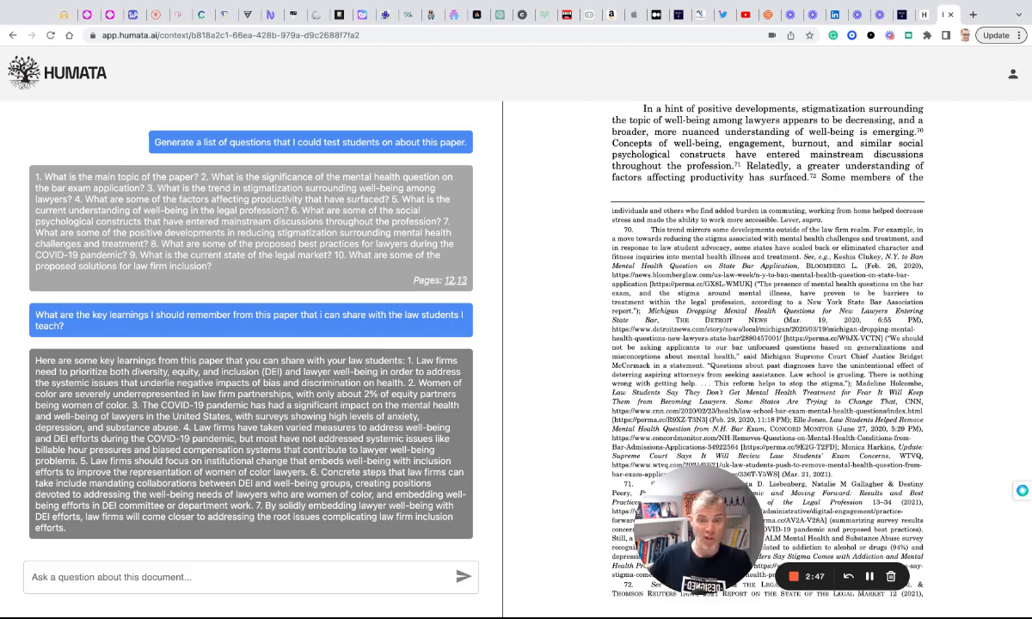
pyautogui.scroll(-3)
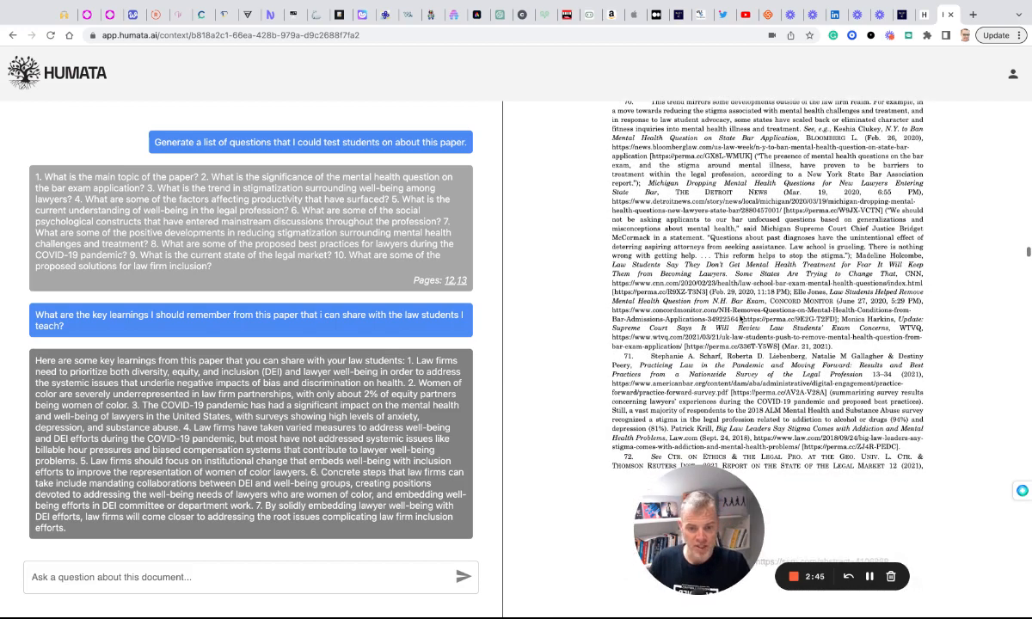
pyautogui.scroll(-3)
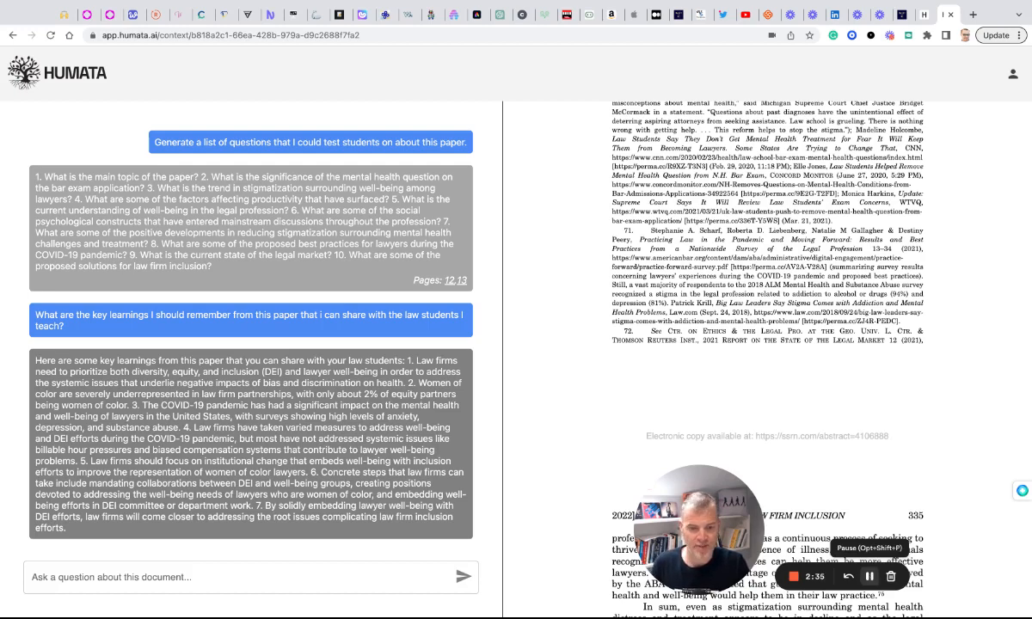
# Ask which open or unanswered questions in the paper could guide further research.
pyautogui.write('what are some of the open or unanswered questions within this paper that could be used for further research and writing a paper on?')
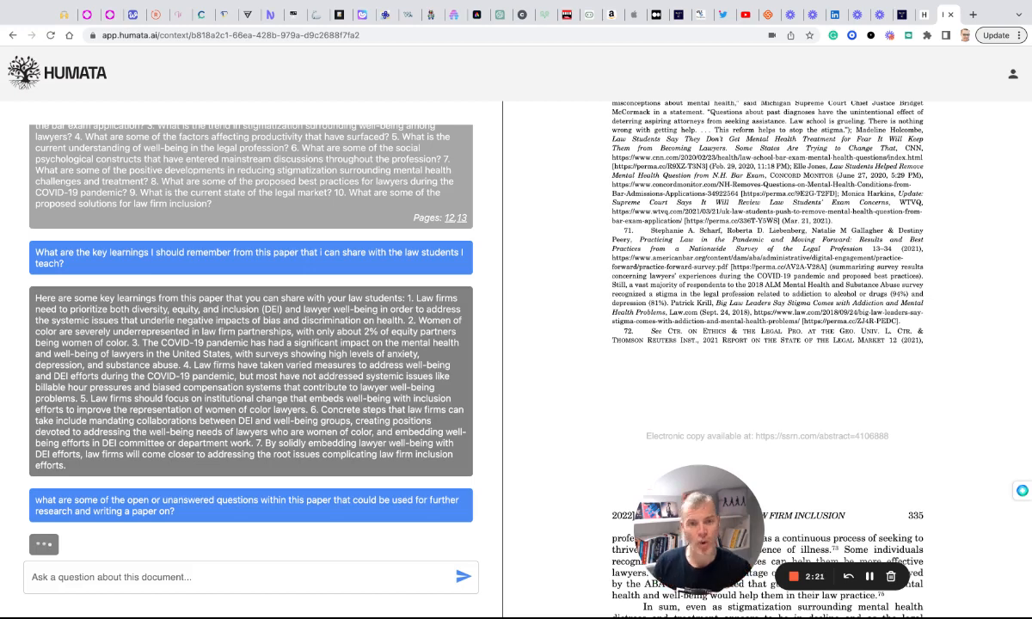
# Scroll through the answer listing open research questions with page 12, 13 and 30 citations.
pyautogui.scroll(3)
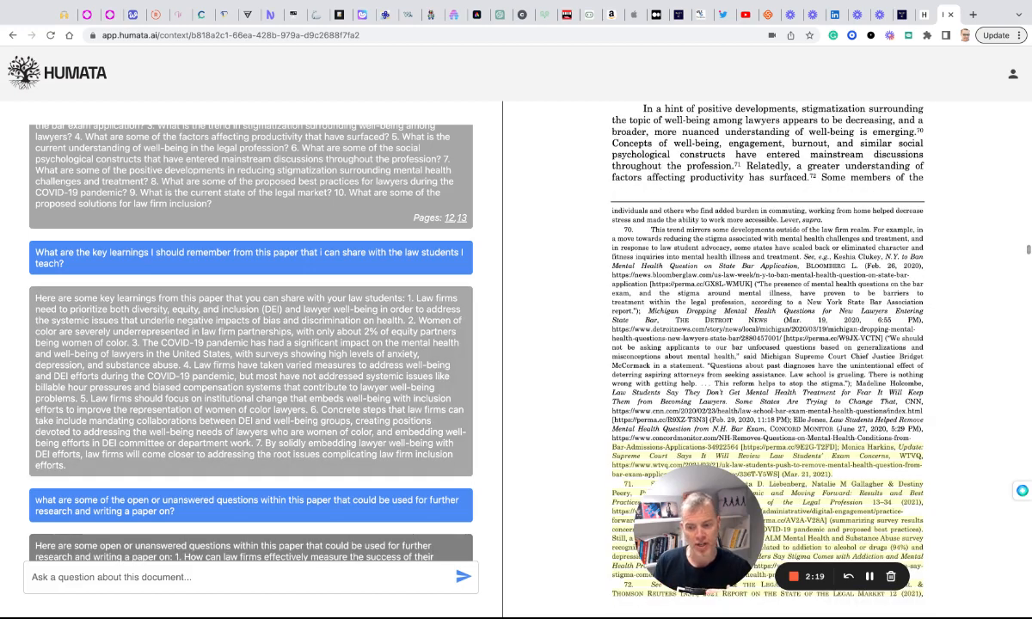
pyautogui.scroll(-3)
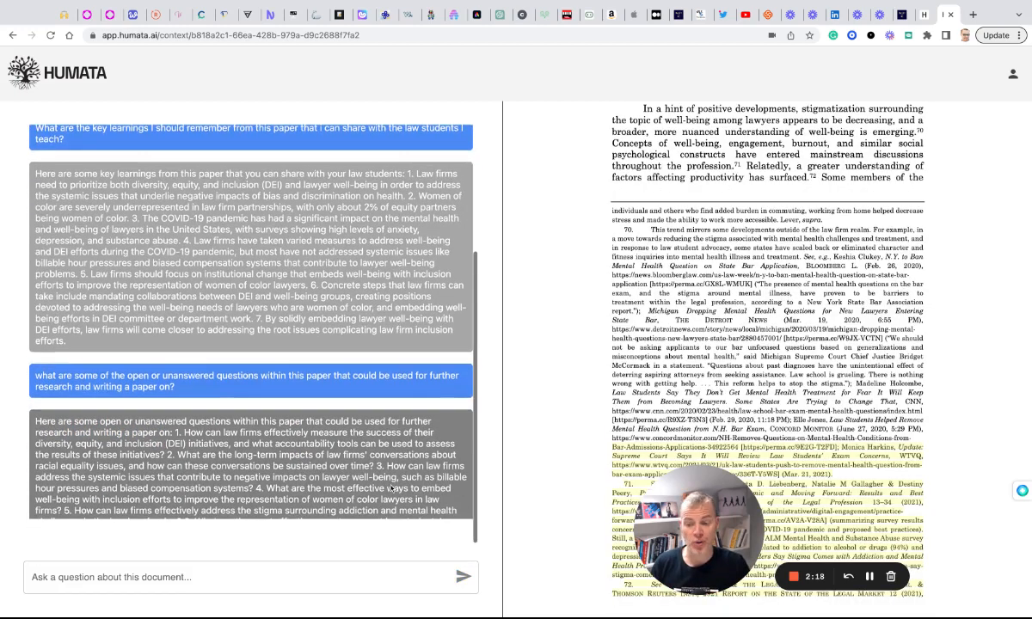
pyautogui.scroll(-3)
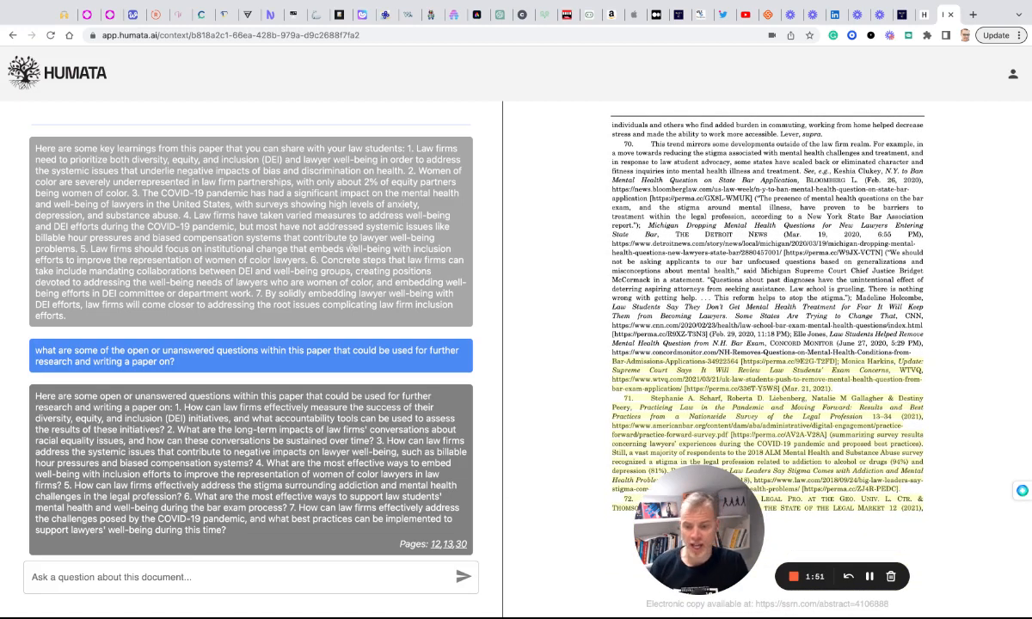
pyautogui.scroll(-3)
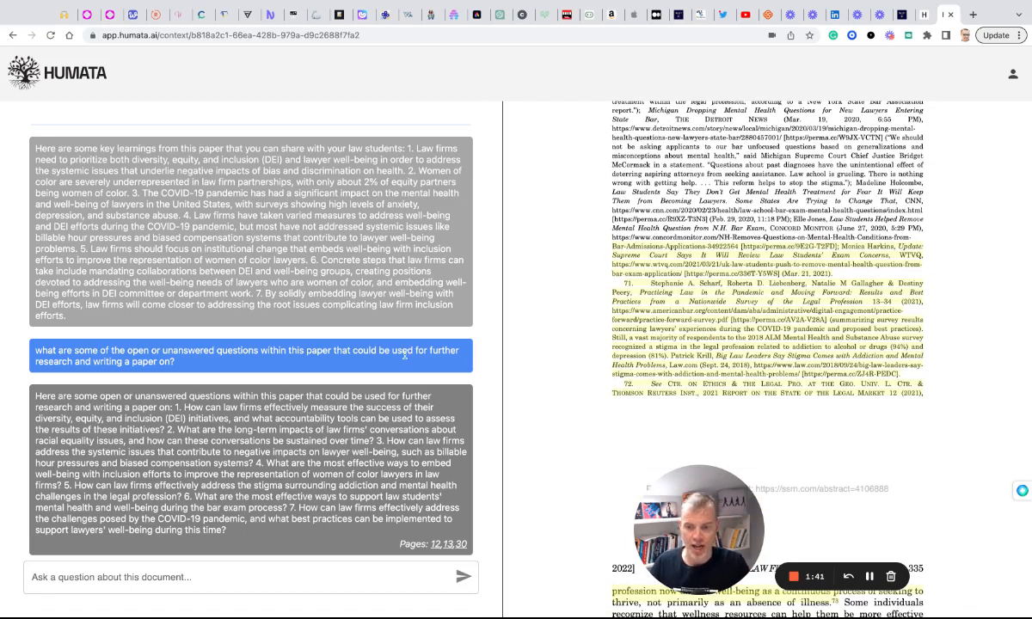
pyautogui.scroll(3)
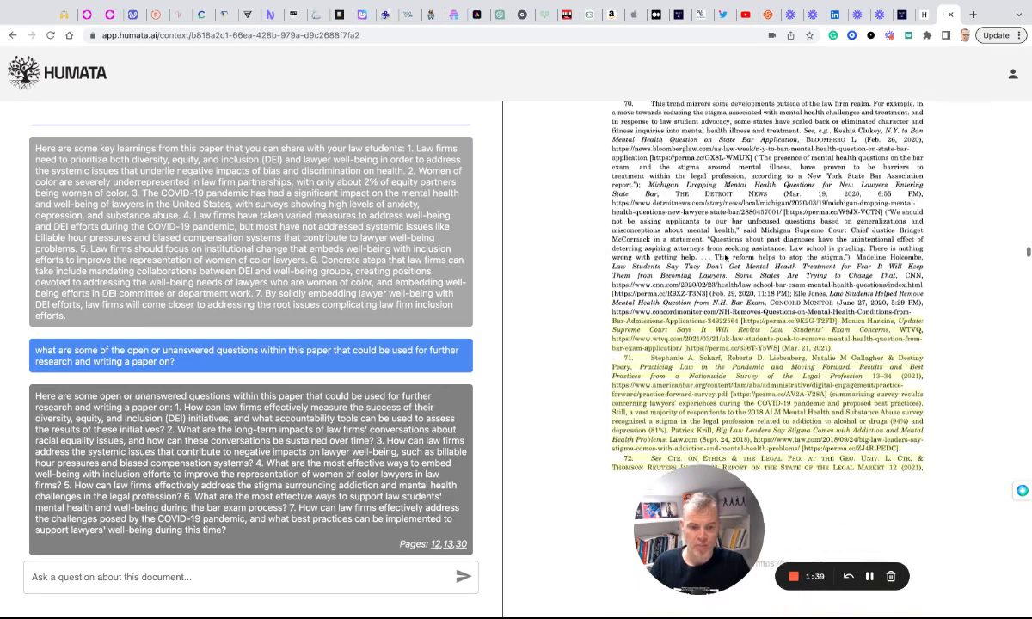